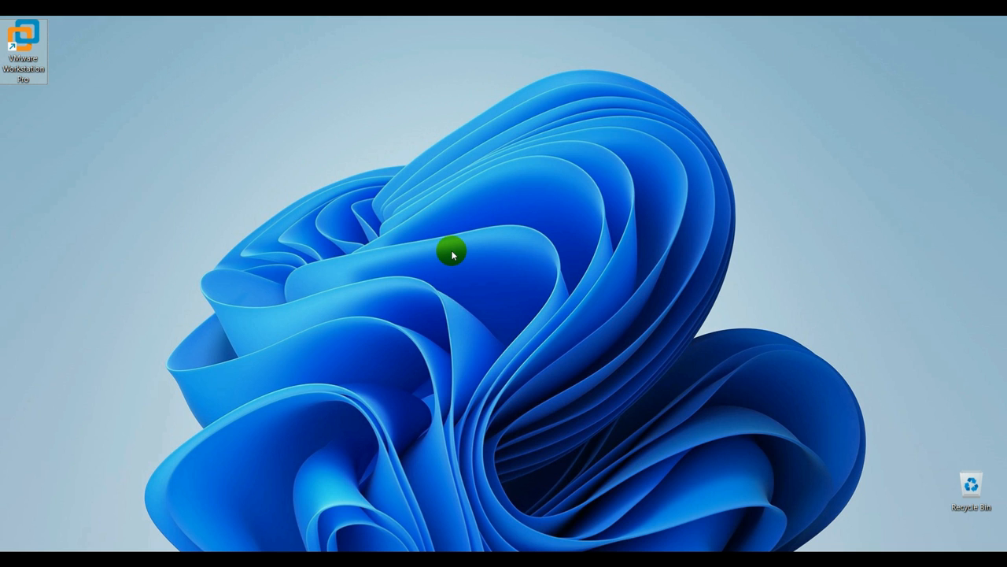
Launch VMware Workstation and open the MacOS 14 Sonoma virtual machine
double_click(25, 39)
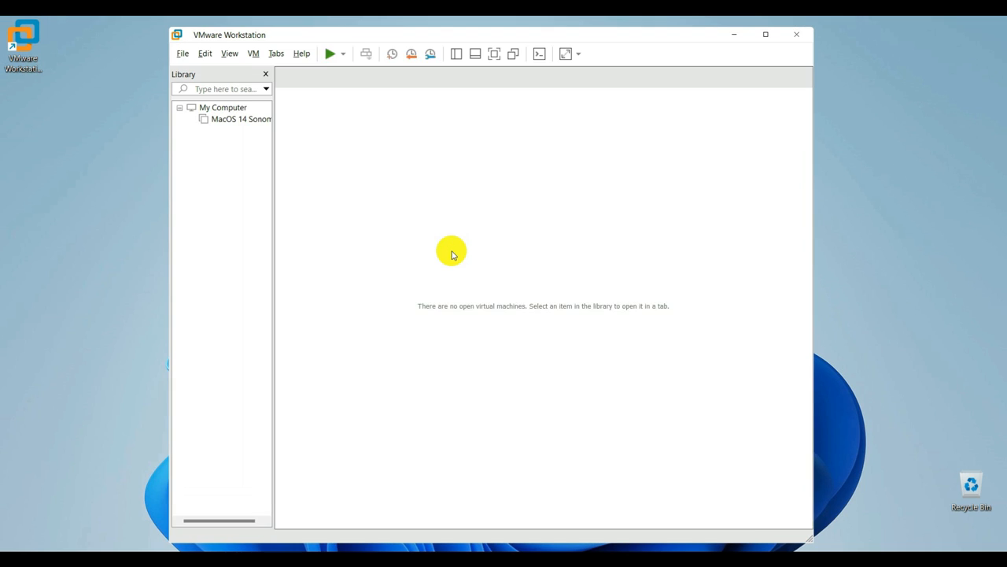
click(230, 120)
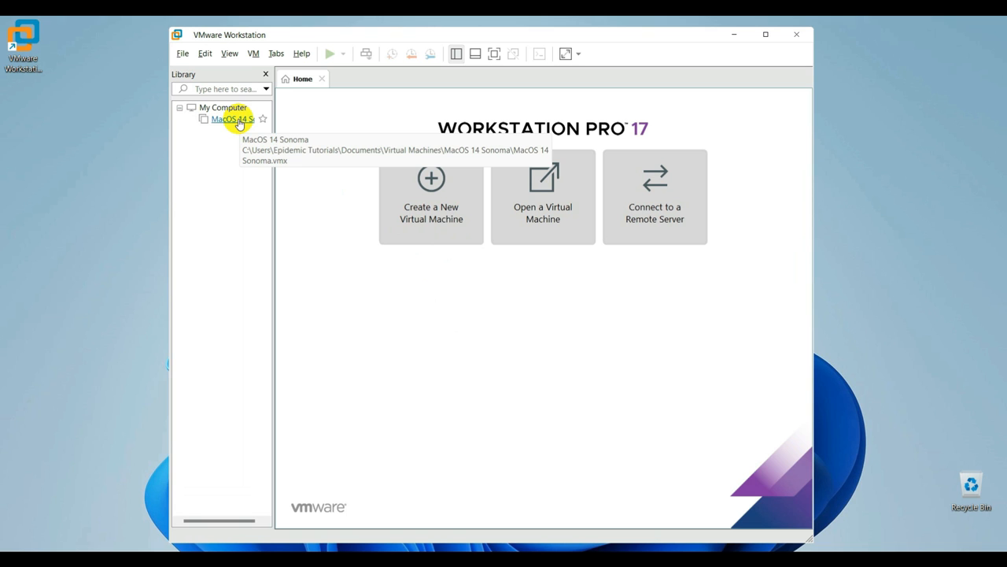
double_click(230, 119)
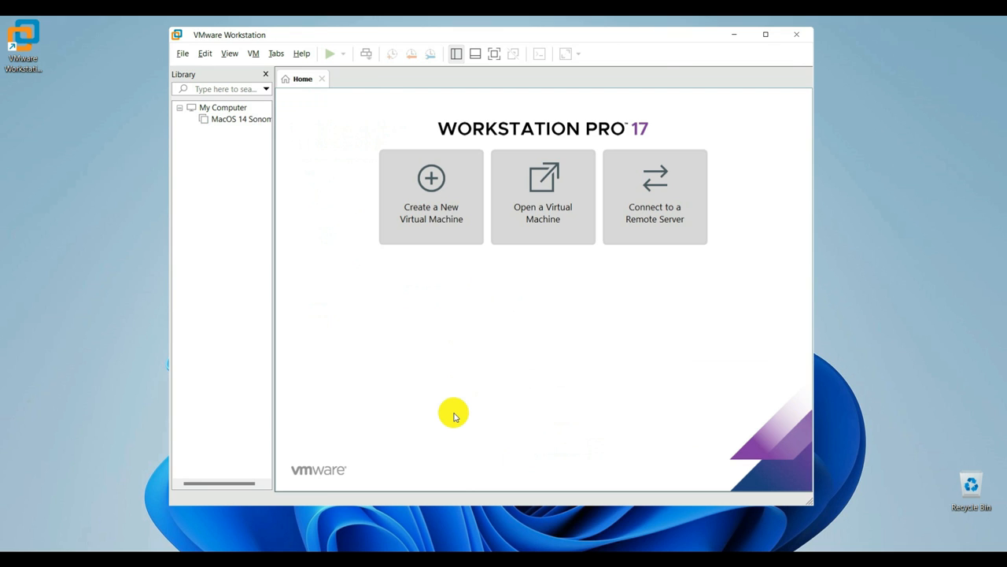
mouse_move(265, 161)
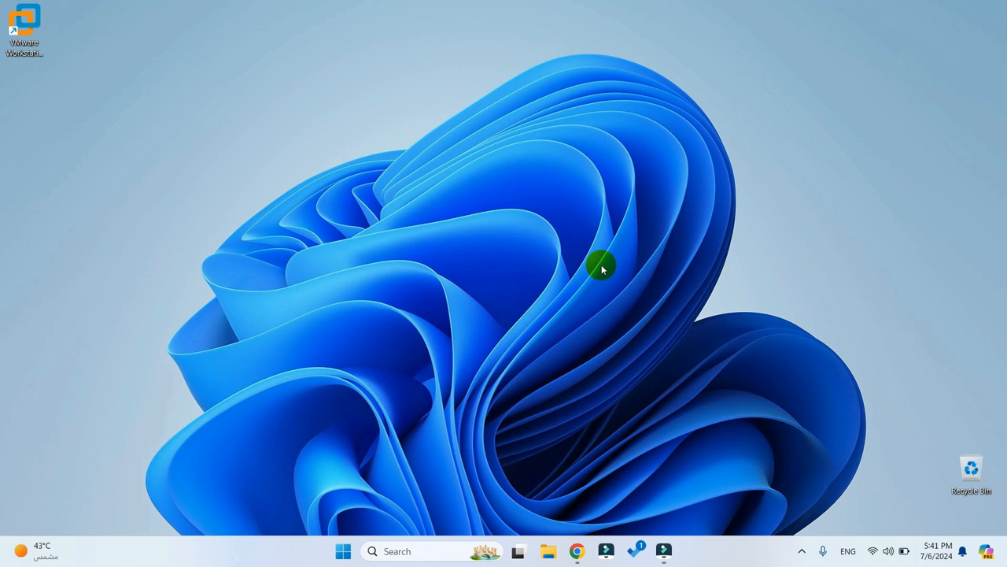
In Chrome, search 'vmware unlocker' and open the paolo-projects/unlocker GitHub repository at Releases
click(579, 550)
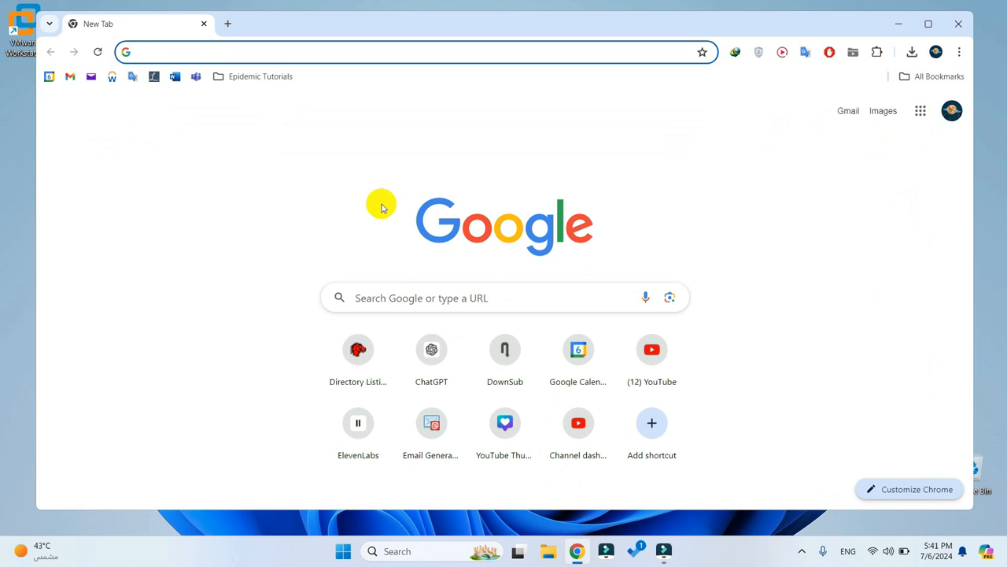
click(314, 50)
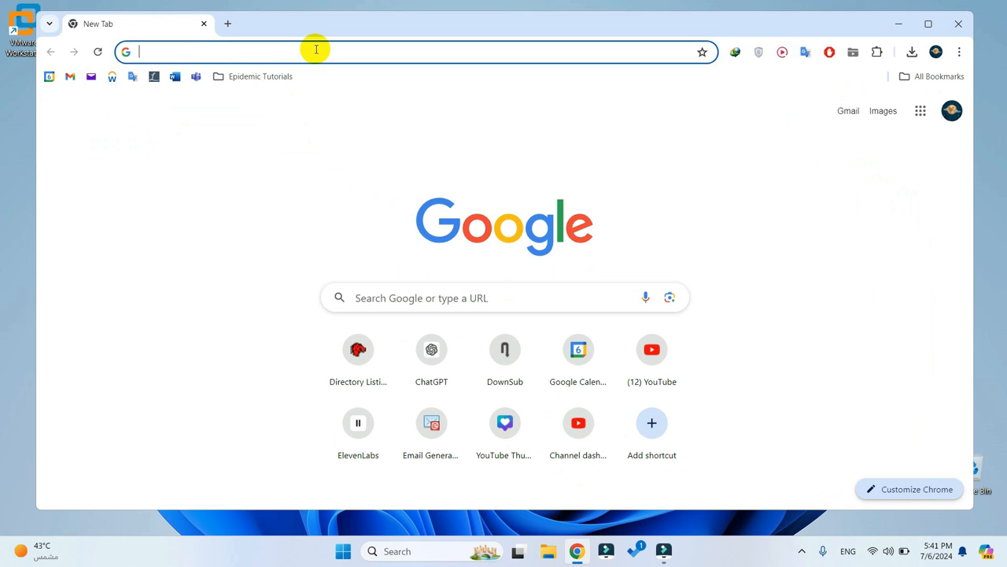
text(vmware unlocker)
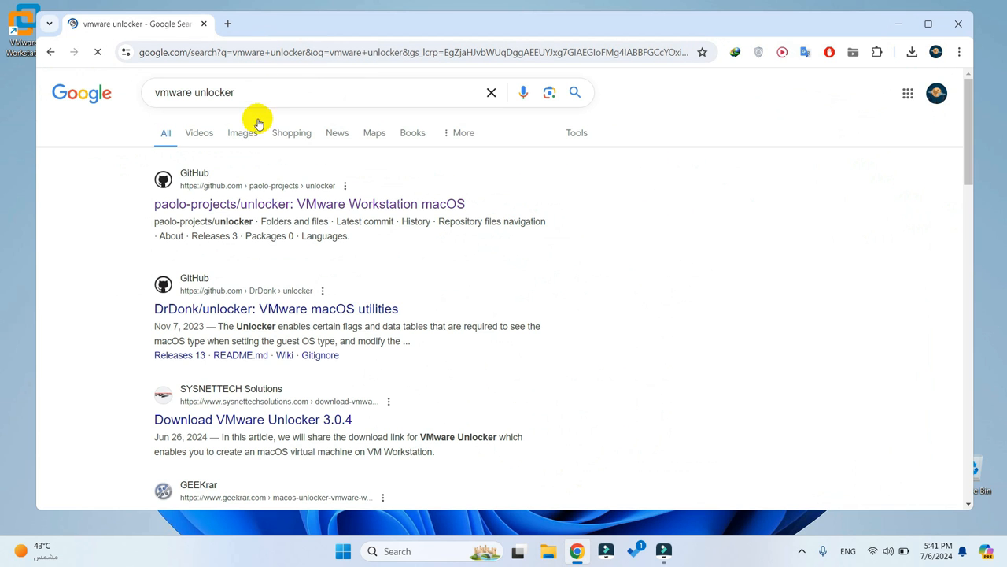
mouse_move(293, 208)
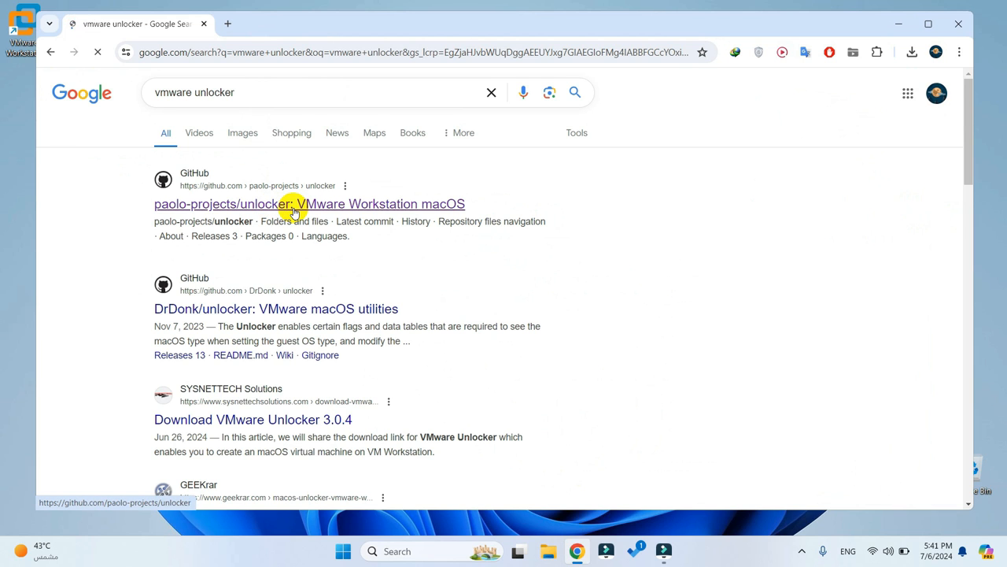
click(295, 204)
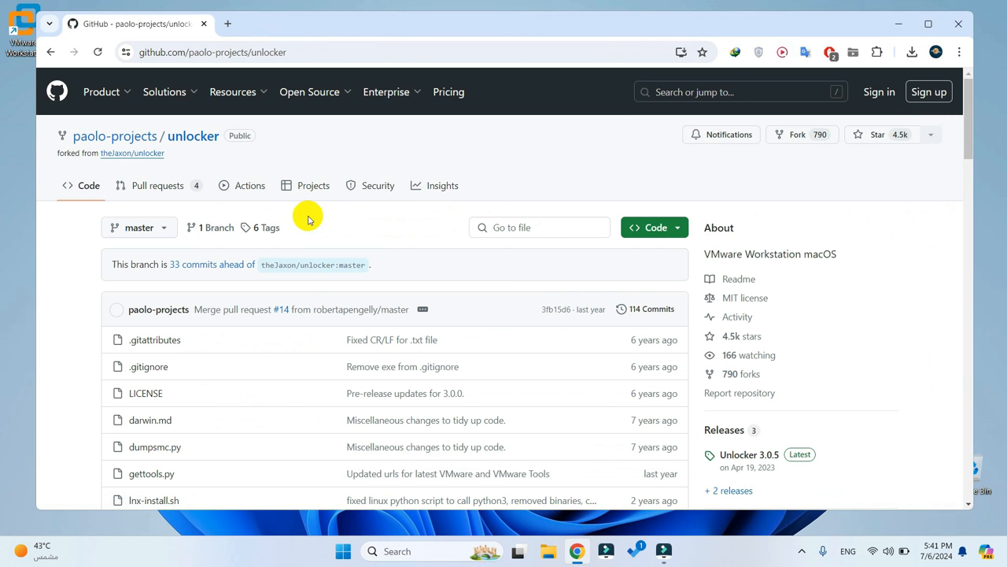
scroll(down, 3)
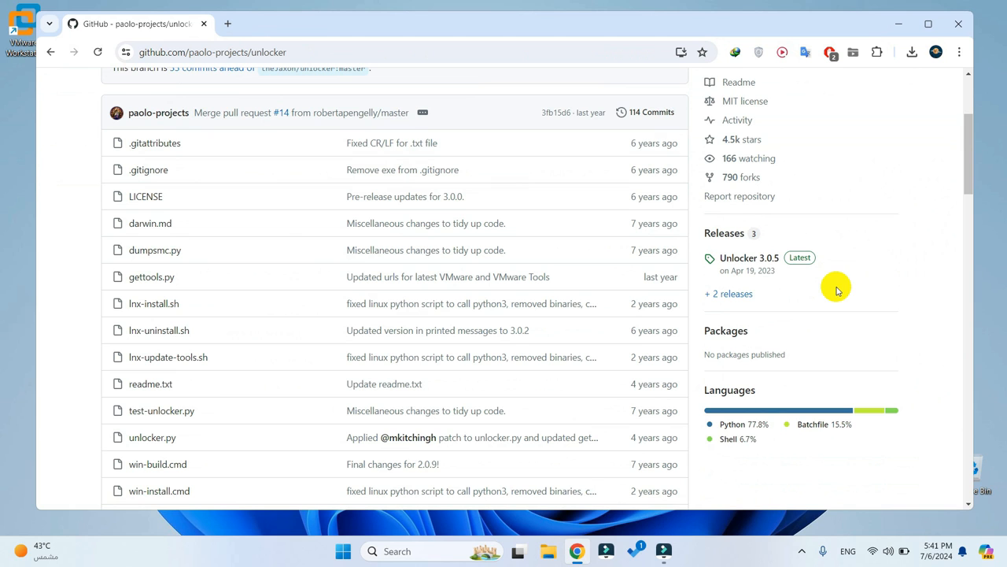
mouse_move(749, 259)
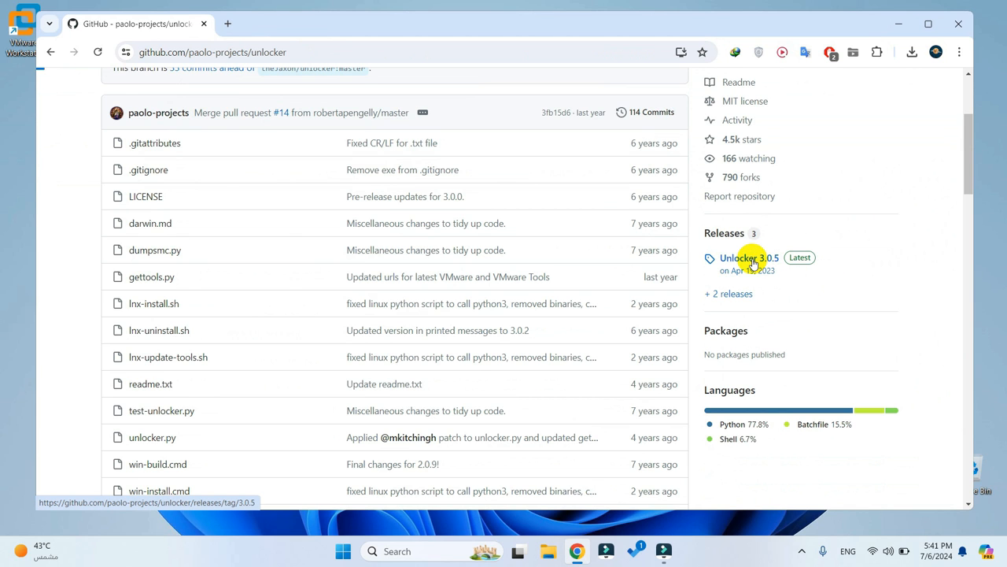
Download release-python-embedded.zip from the Unlocker 3.0.5 release assets
click(743, 258)
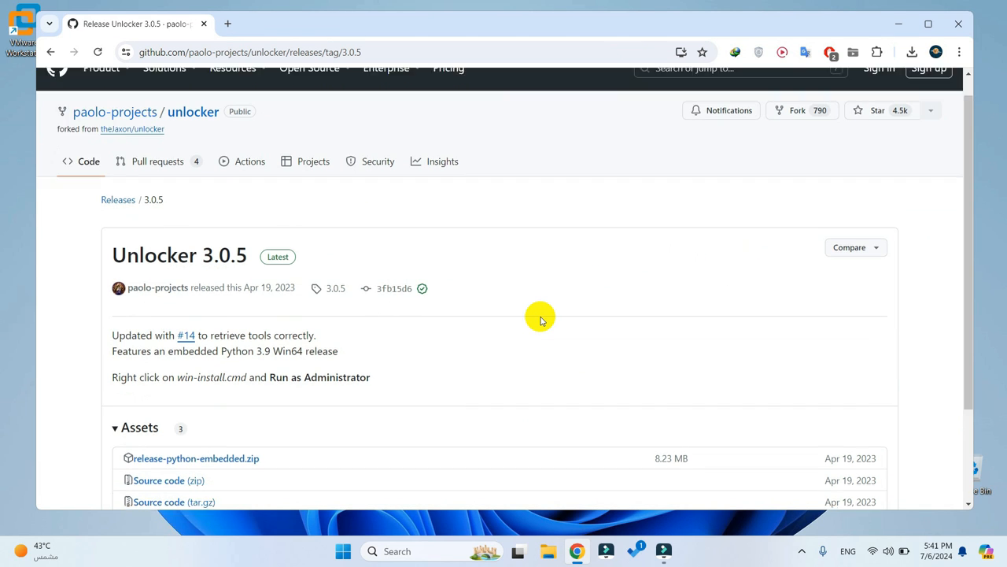
scroll(down, 3)
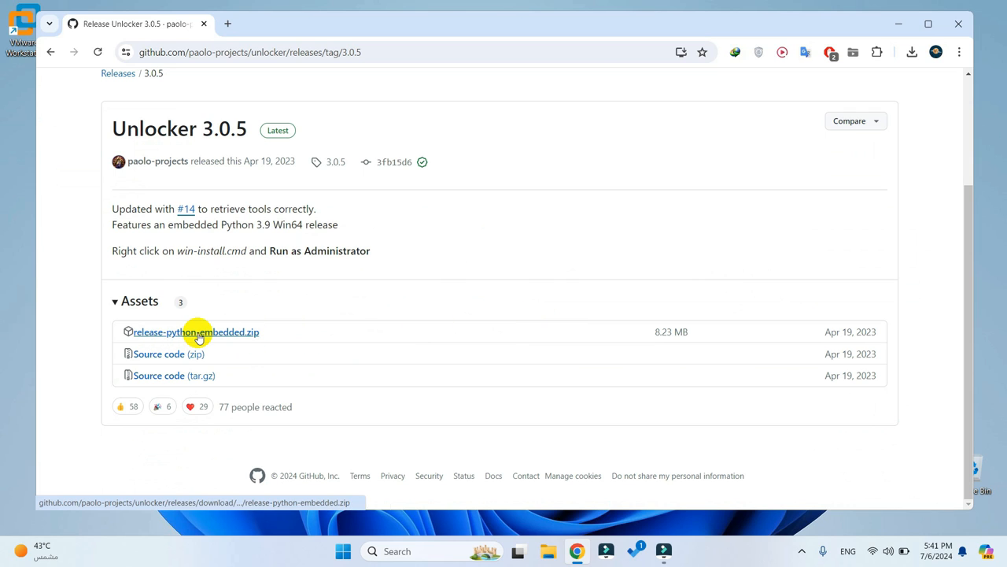
click(196, 331)
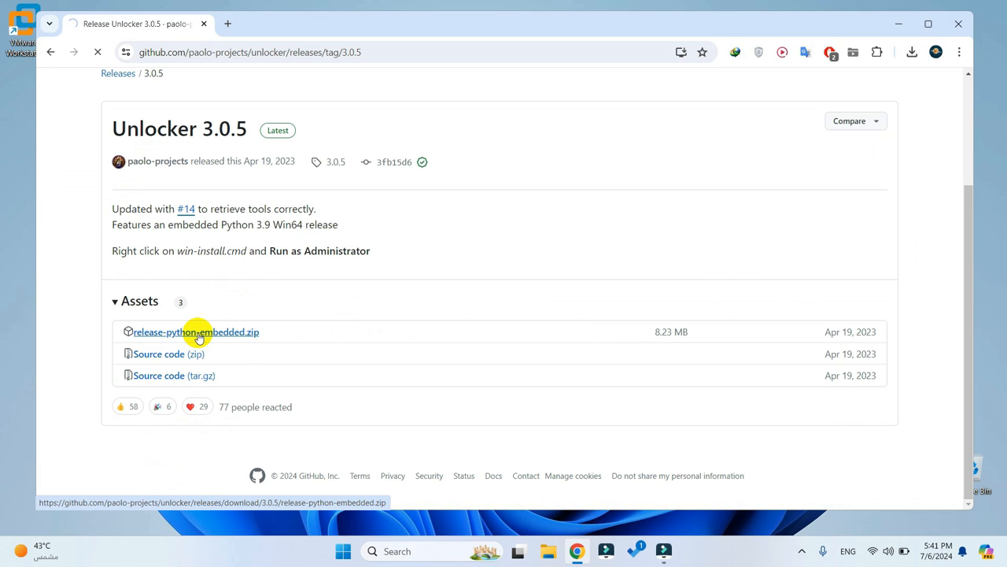
click(195, 331)
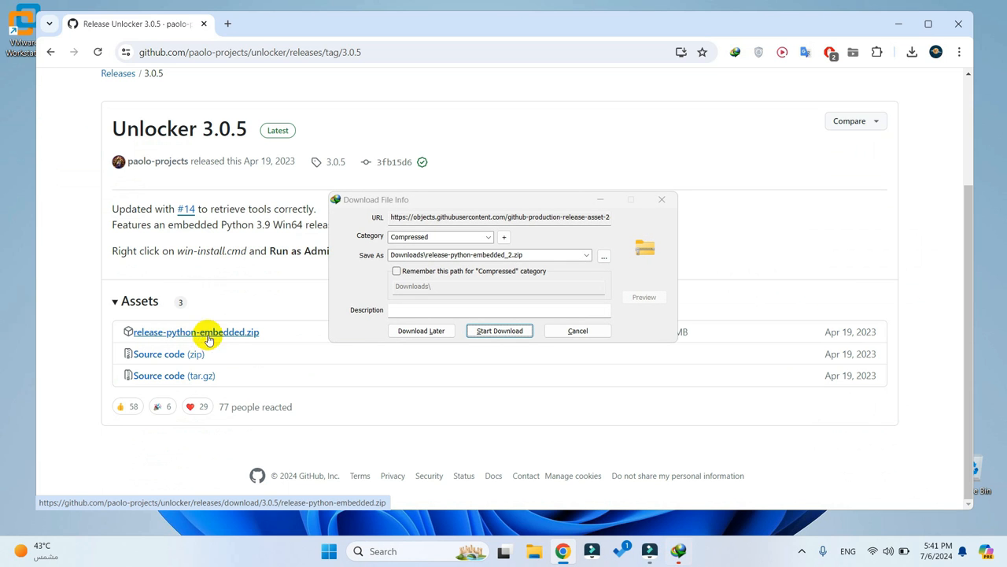
click(499, 330)
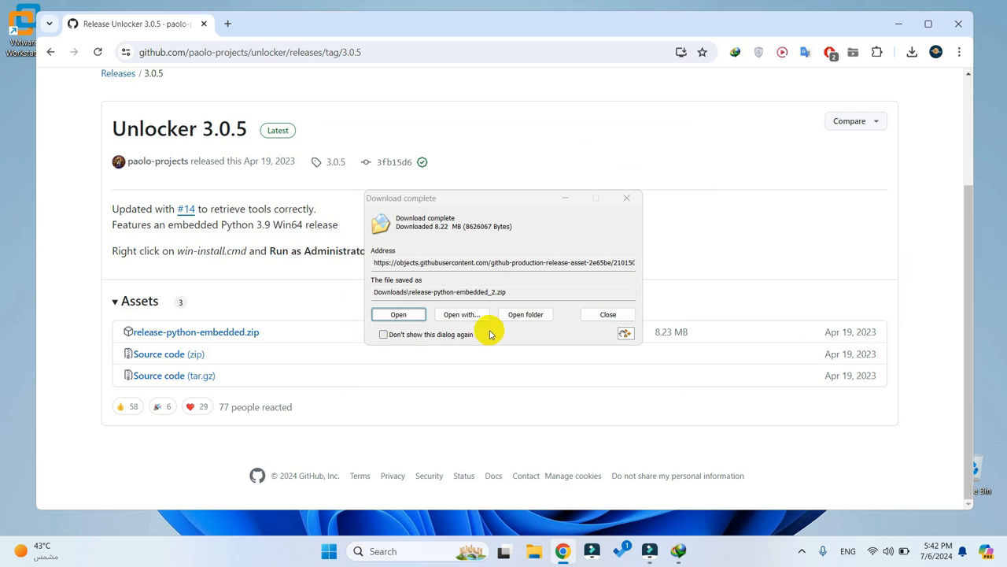
Extract release-python-embedded_2.zip in Downloads with WinRAR and open the extracted folder
click(526, 315)
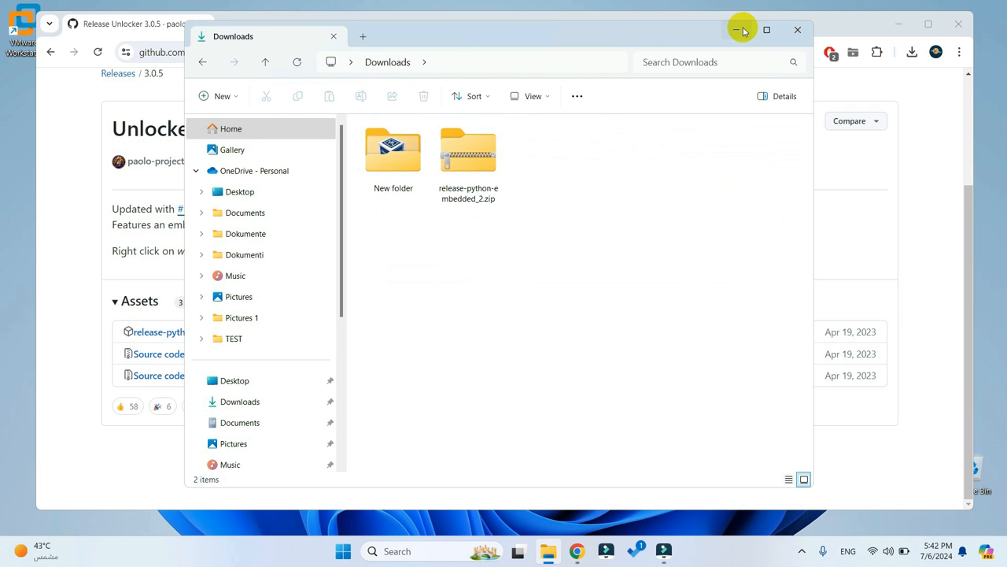
mouse_move(475, 165)
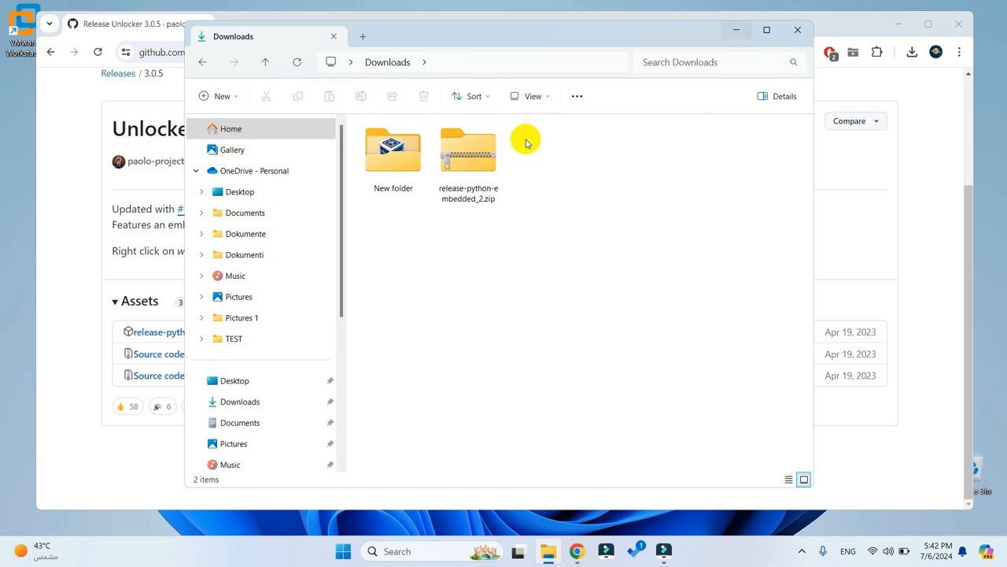
click(469, 154)
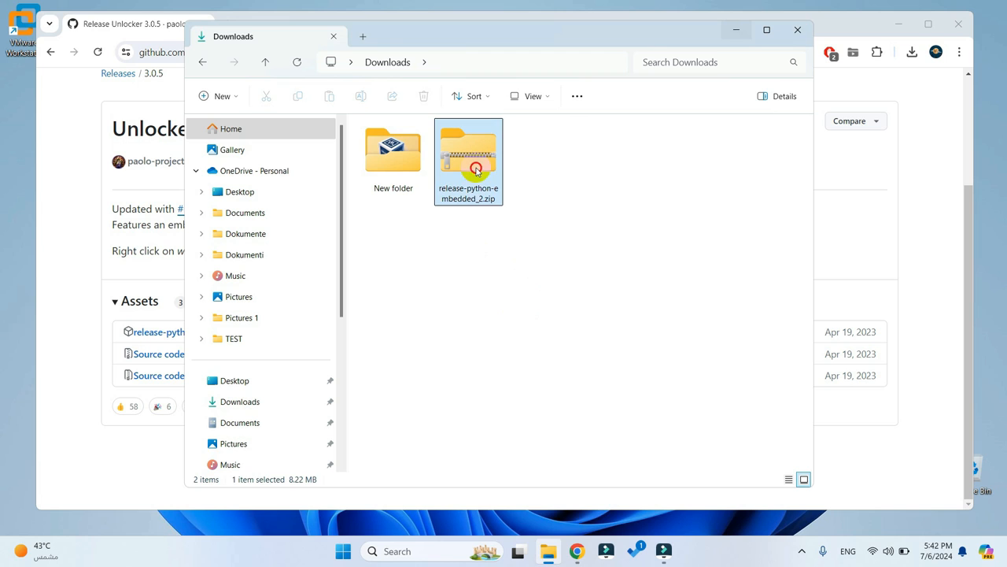
right_click(470, 154)
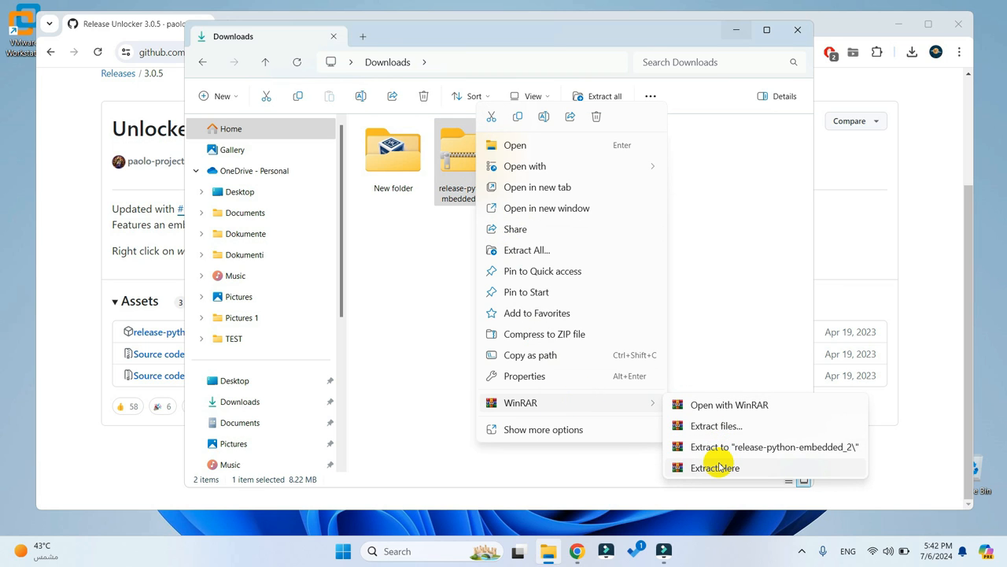
click(714, 467)
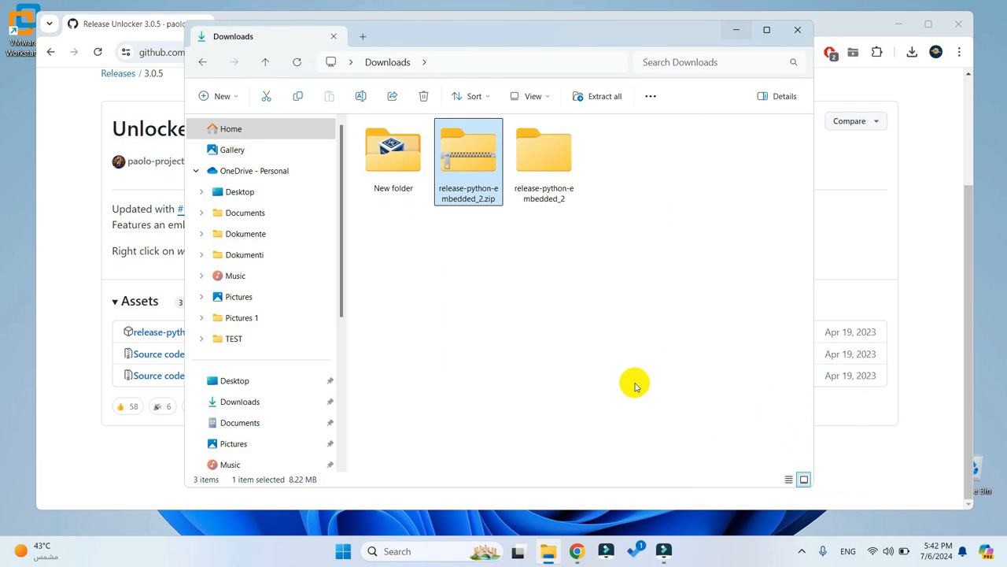
double_click(545, 150)
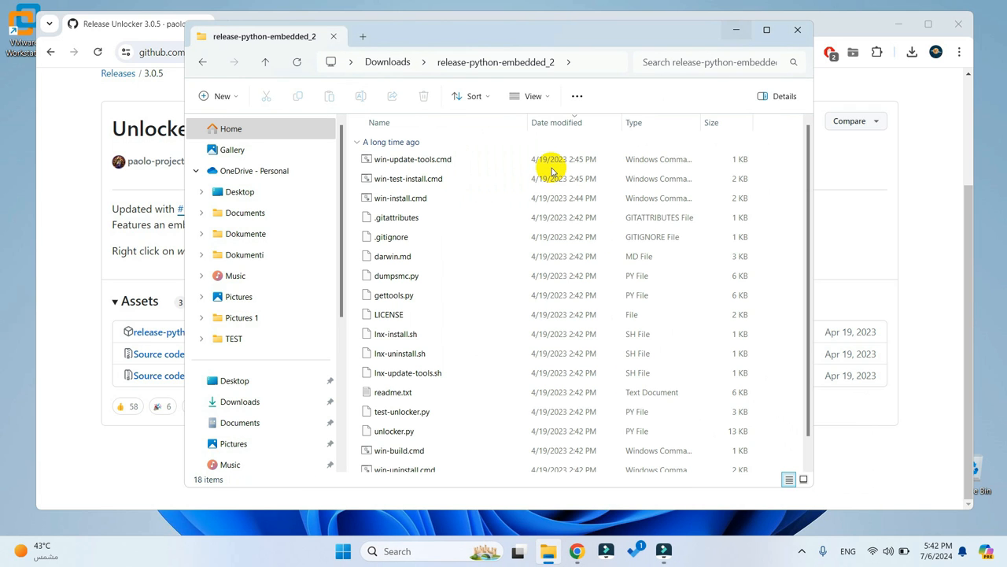
scroll(down, 3)
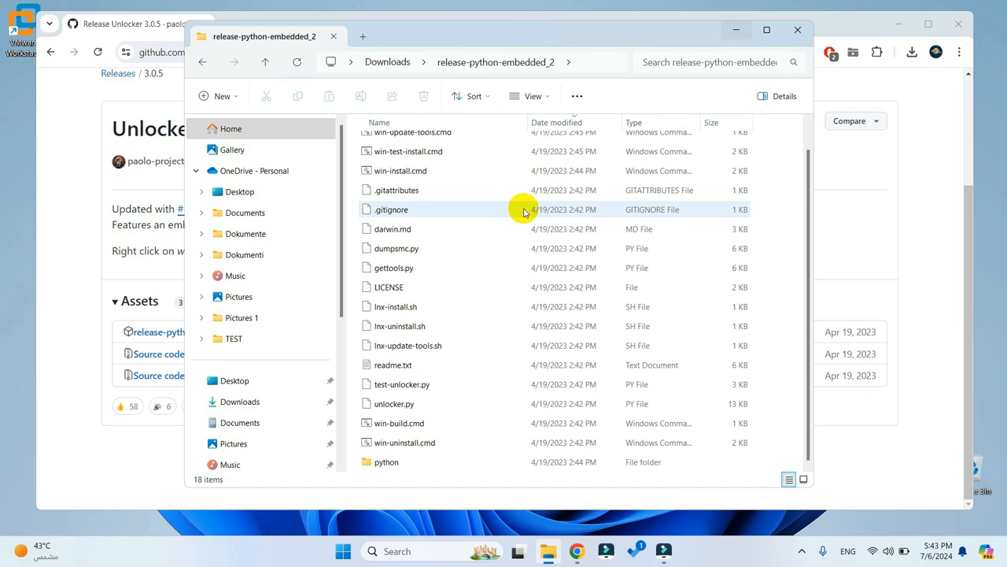
mouse_move(532, 284)
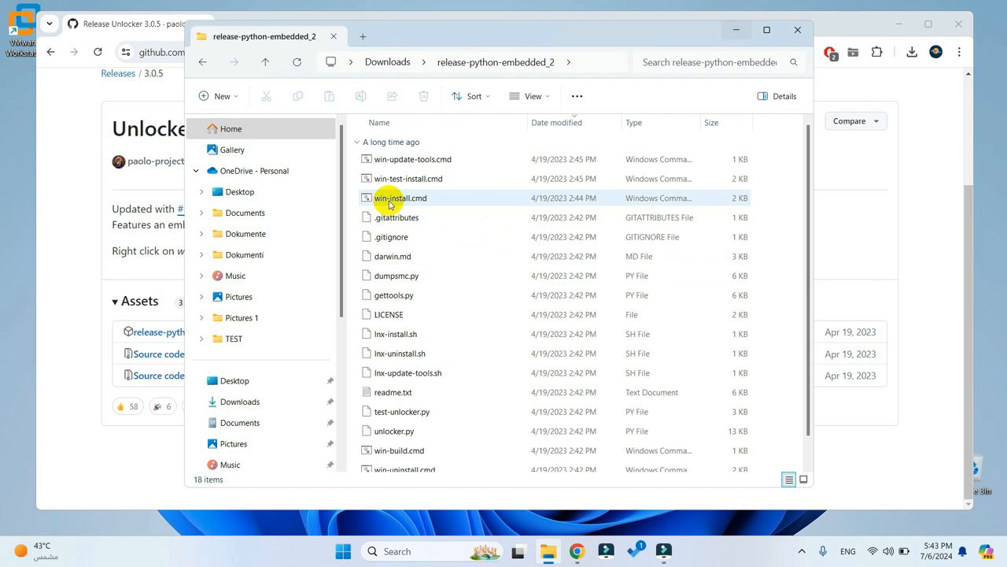
Run win-install.cmd as administrator
right_click(398, 199)
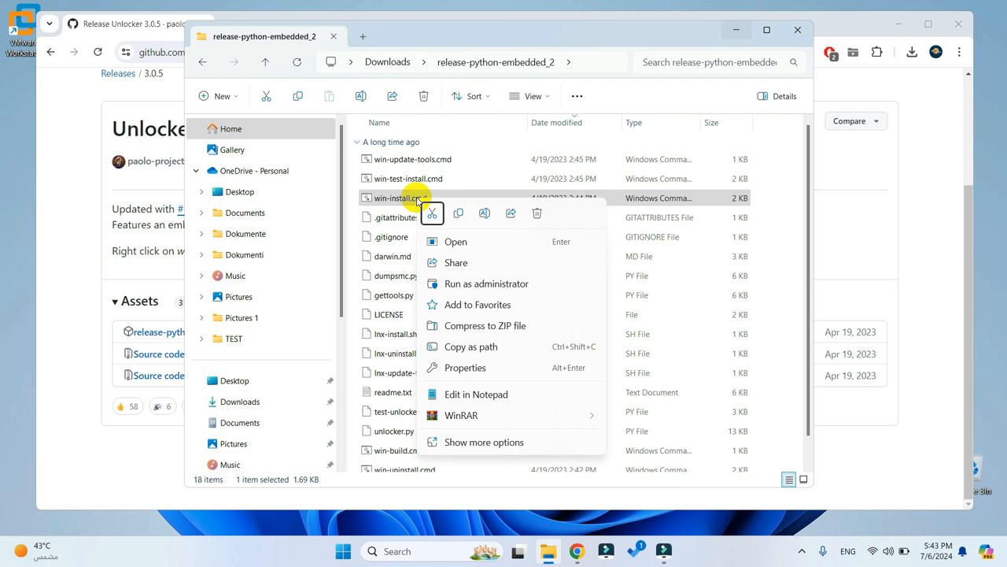
mouse_move(459, 283)
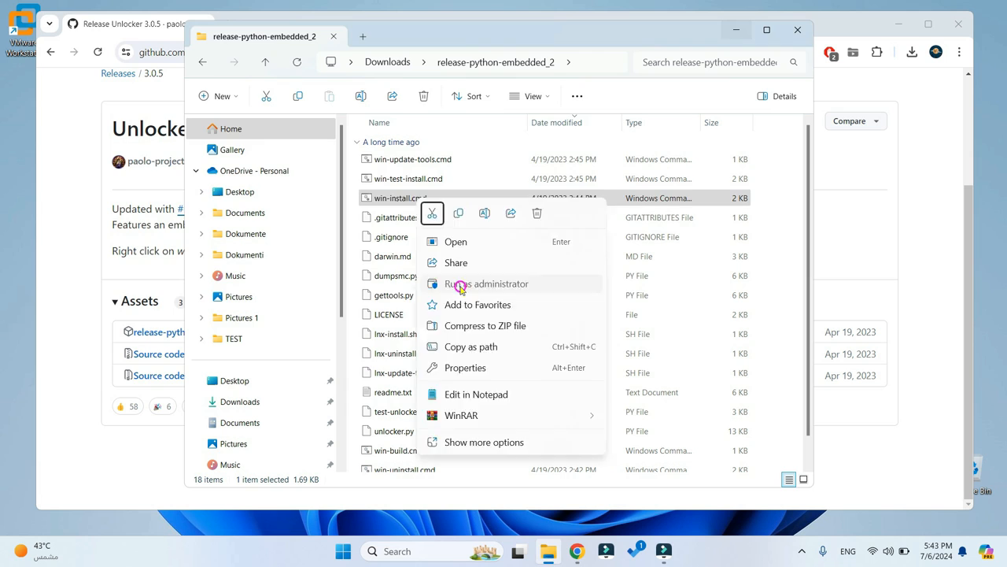
click(488, 283)
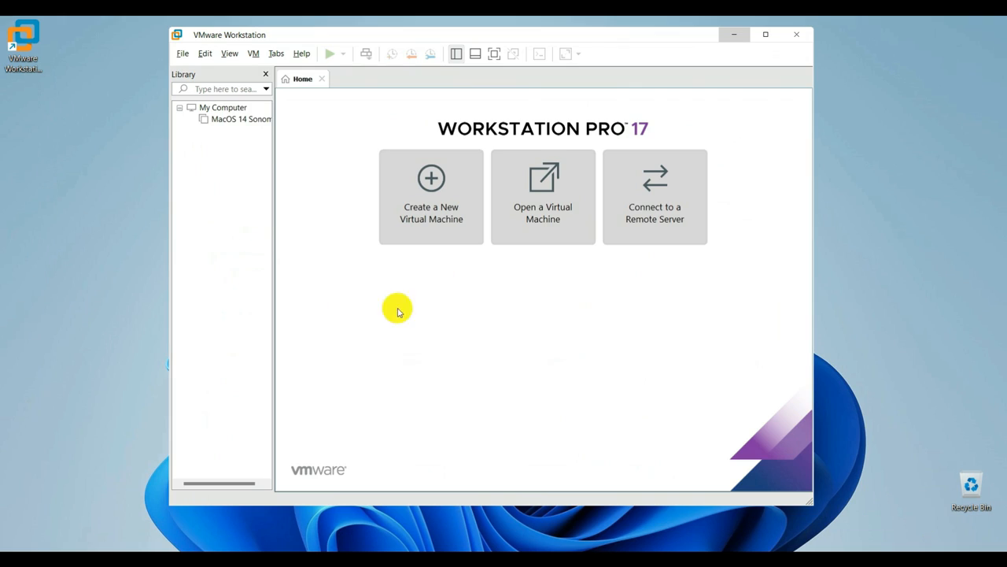
Open the MacOS 14 Sonoma VM's settings window showing its 4 GB memory hardware
click(240, 119)
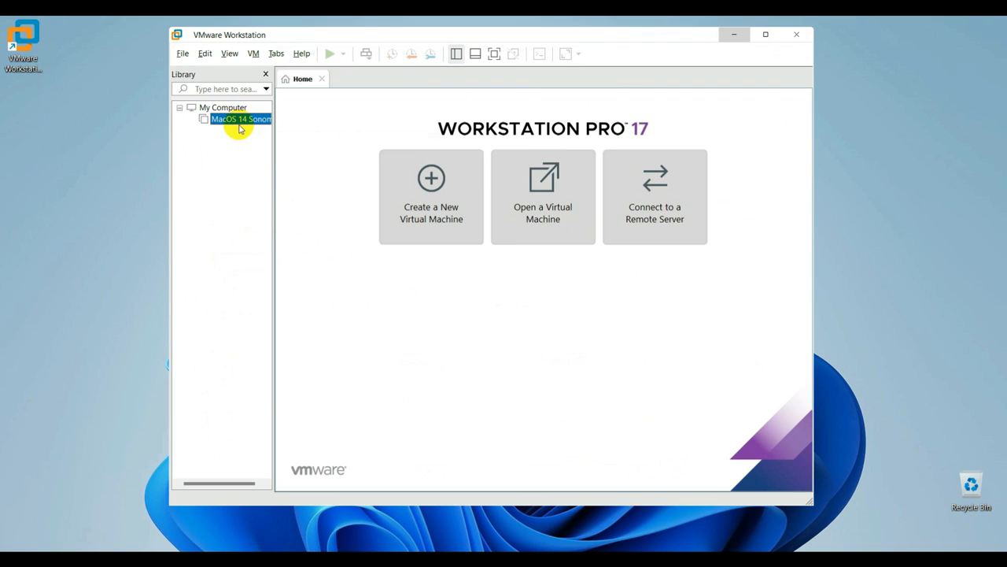
double_click(240, 120)
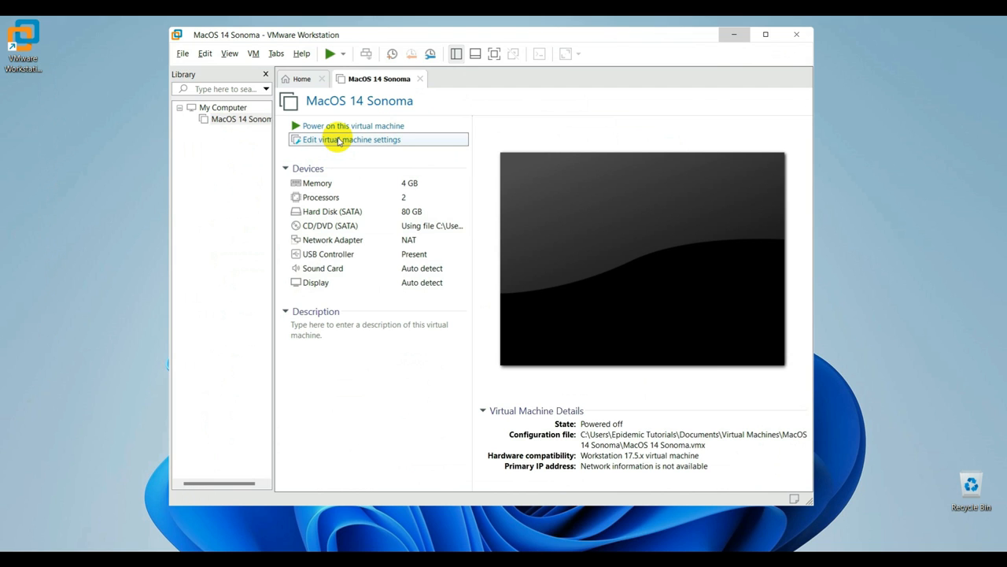
click(349, 139)
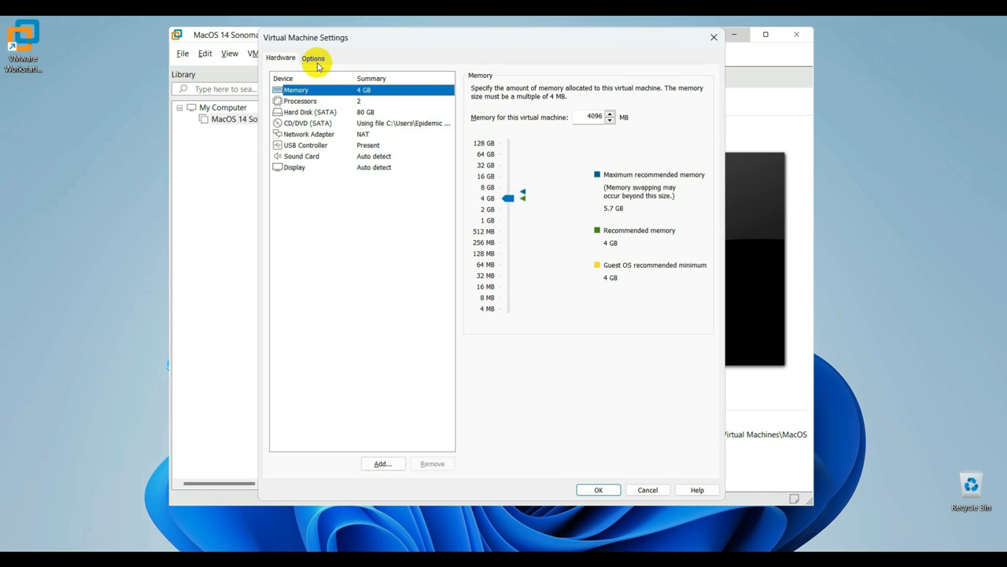
Set the guest OS version to macOS 14 under Options and close the settings
click(313, 57)
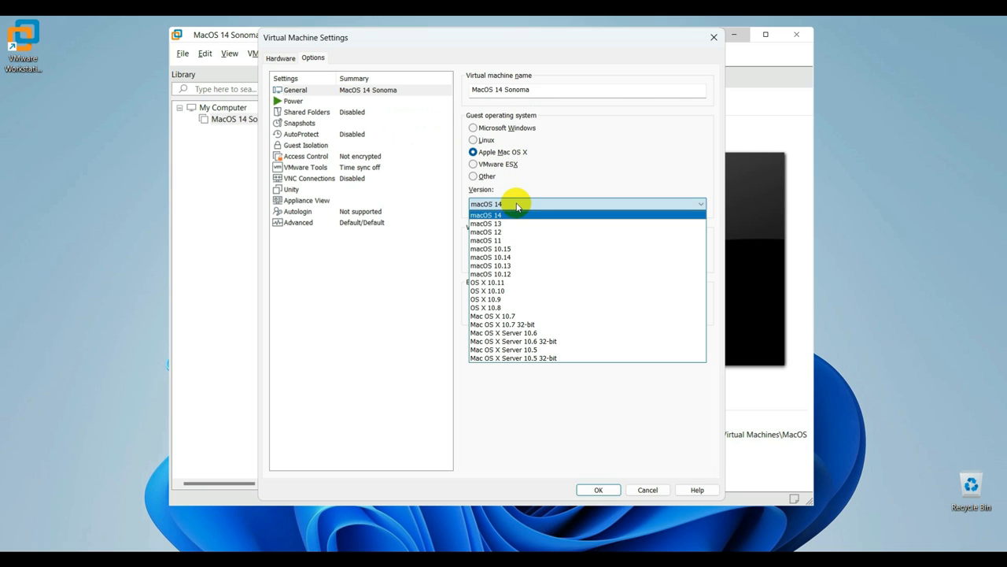
click(485, 214)
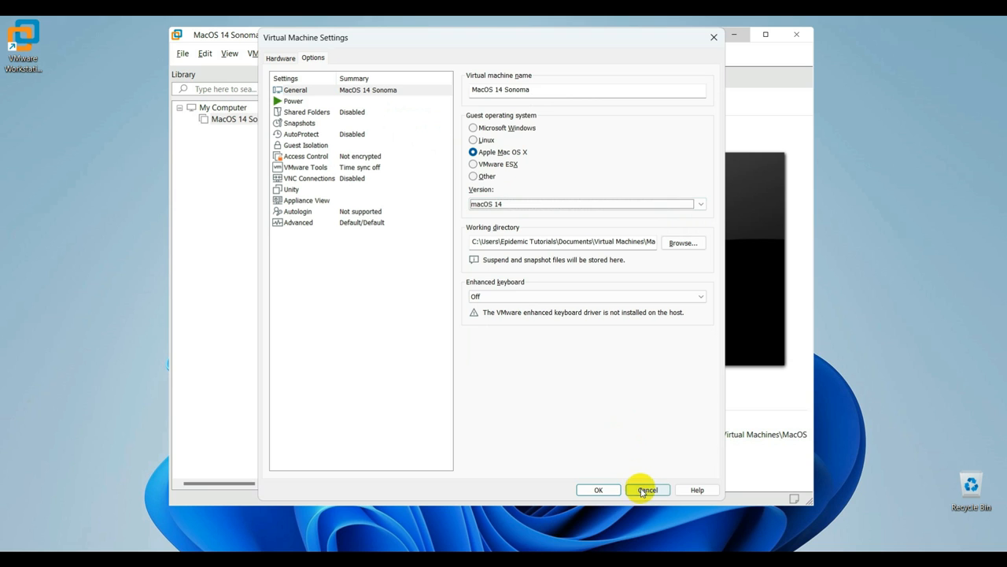
click(648, 489)
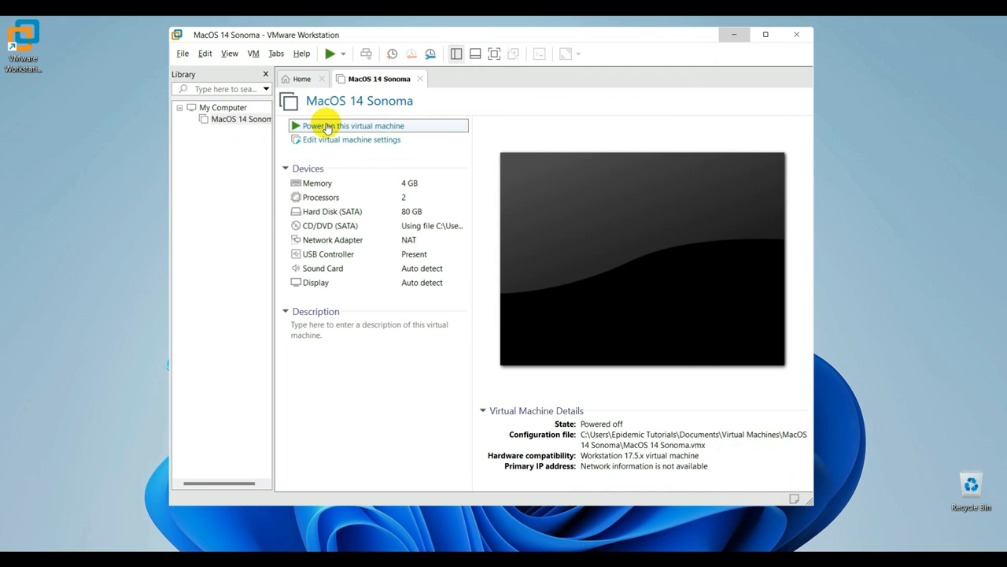
Power on the MacOS 14 Sonoma VM and let it boot to the macOS lock screen
click(349, 126)
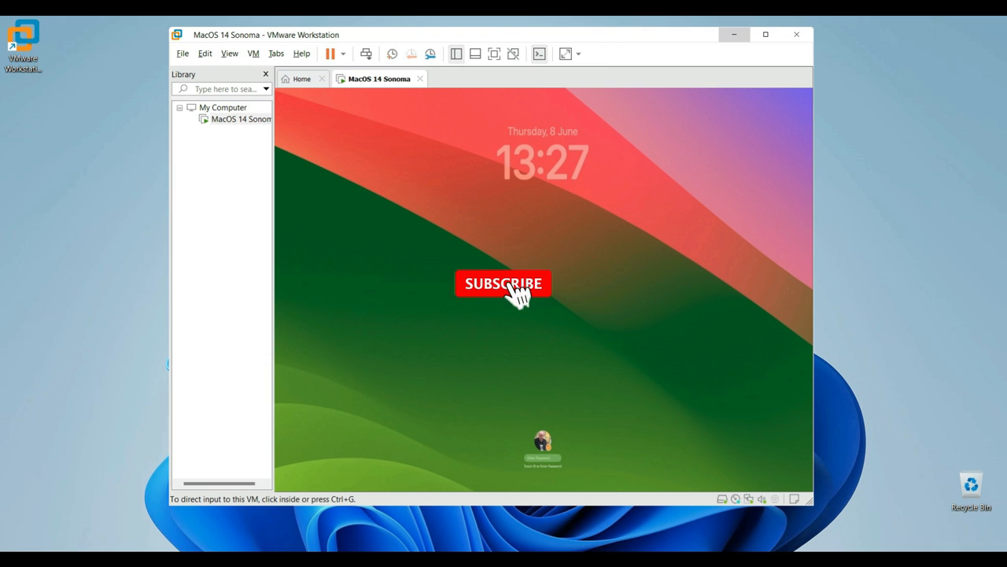
click(504, 283)
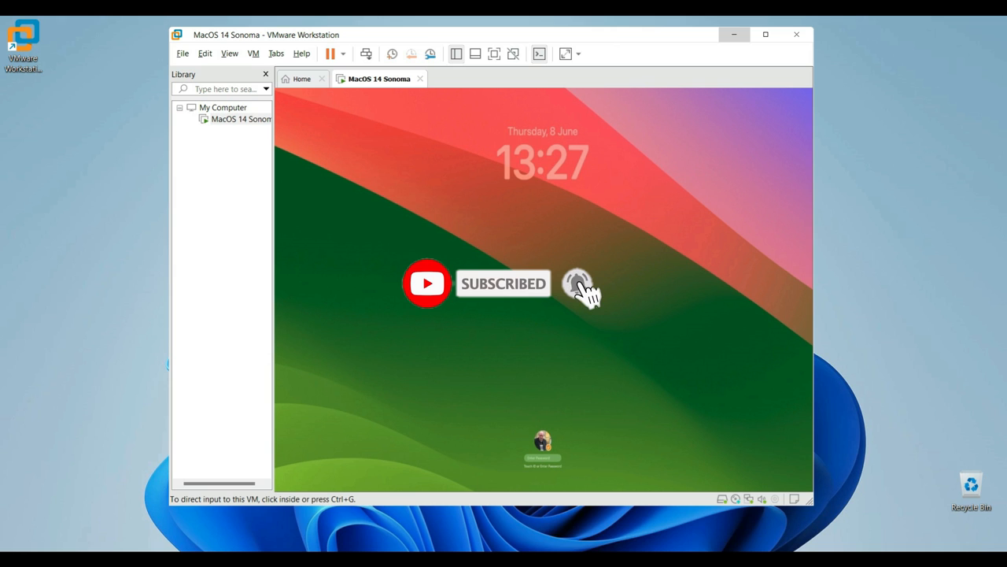